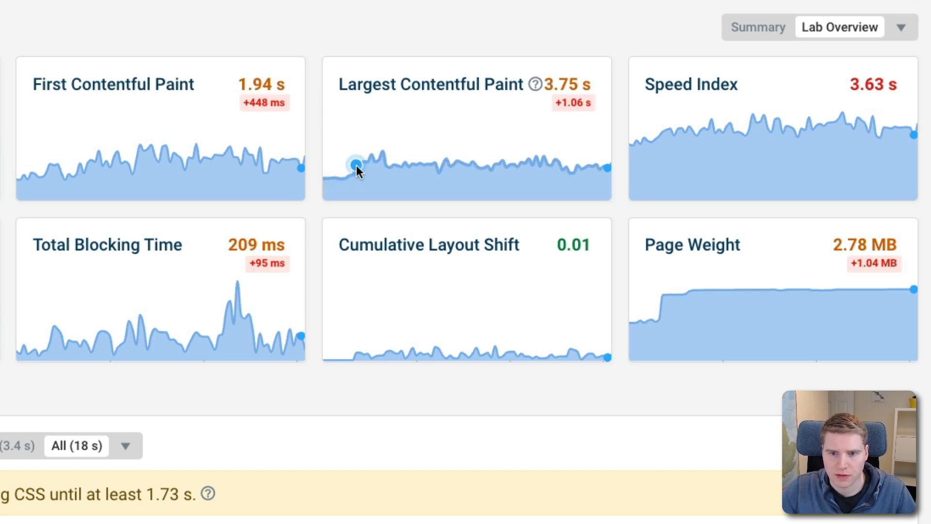
- Compare LCP elements of the 21 and 16 March tests: headline versus kite picture
{"action": "left_click", "coordinate": [430, 84]}
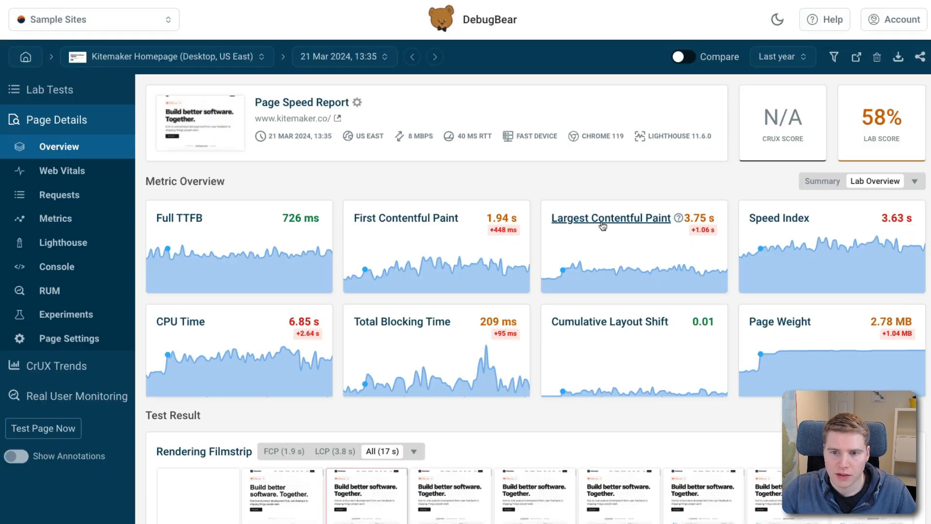
{"action": "left_click", "coordinate": [611, 218]}
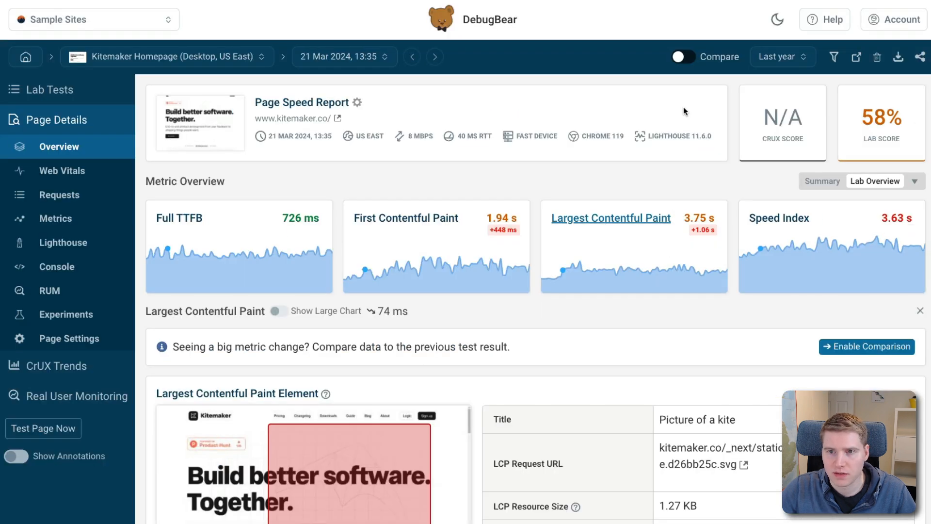
{"action": "left_click", "coordinate": [681, 57]}
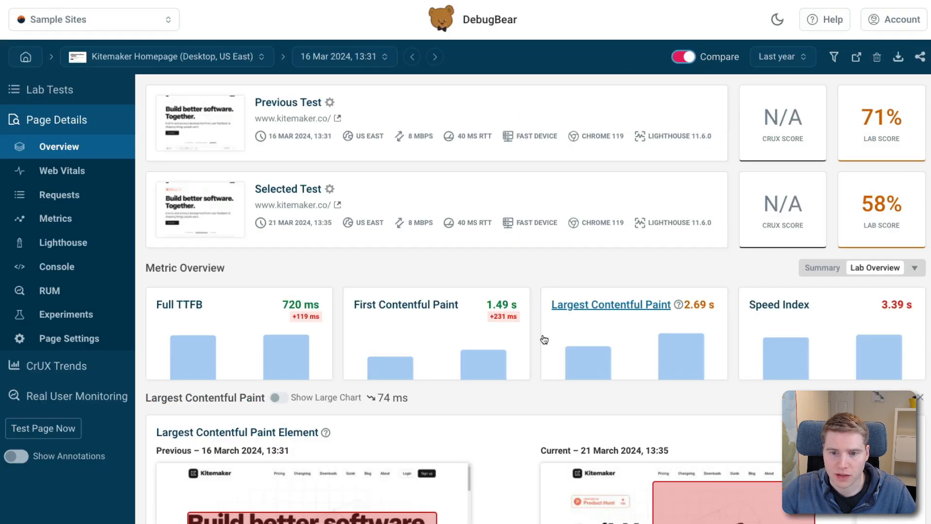
{"action": "scroll", "scroll_direction": "down", "scroll_amount": 3}
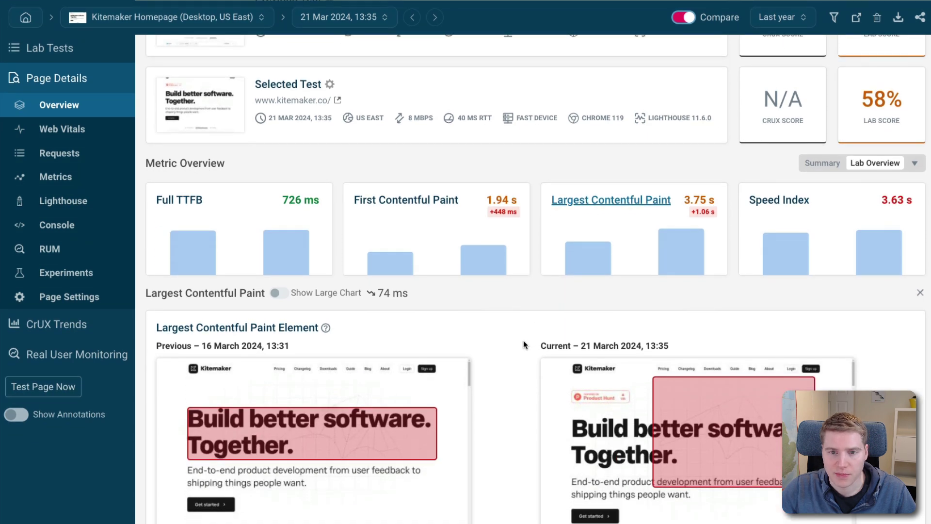
{"action": "scroll", "scroll_direction": "down", "scroll_amount": 3}
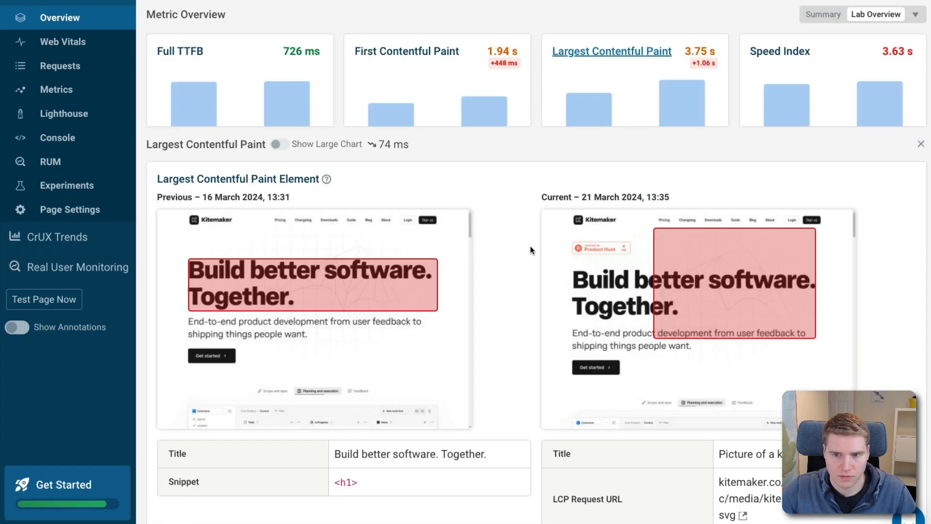
{"action": "mouse_move", "coordinate": [524, 255]}
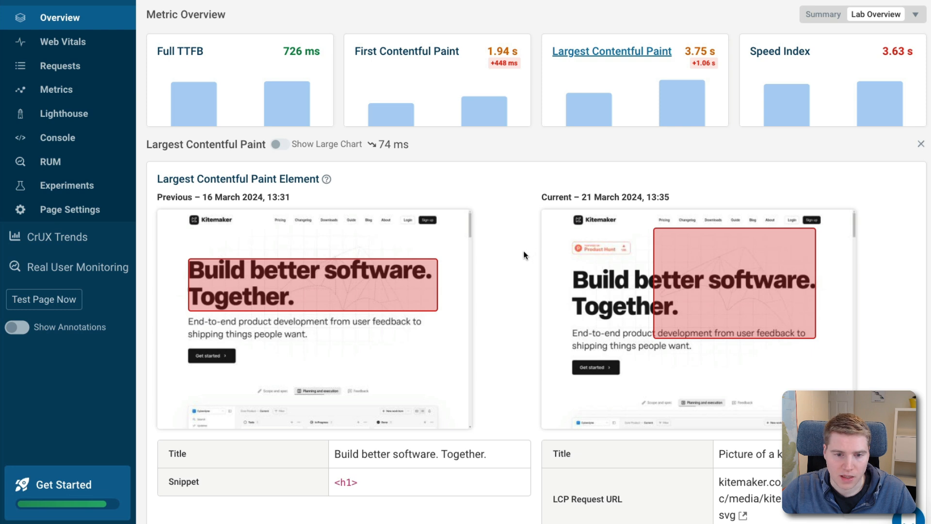
{"action": "mouse_move", "coordinate": [371, 310]}
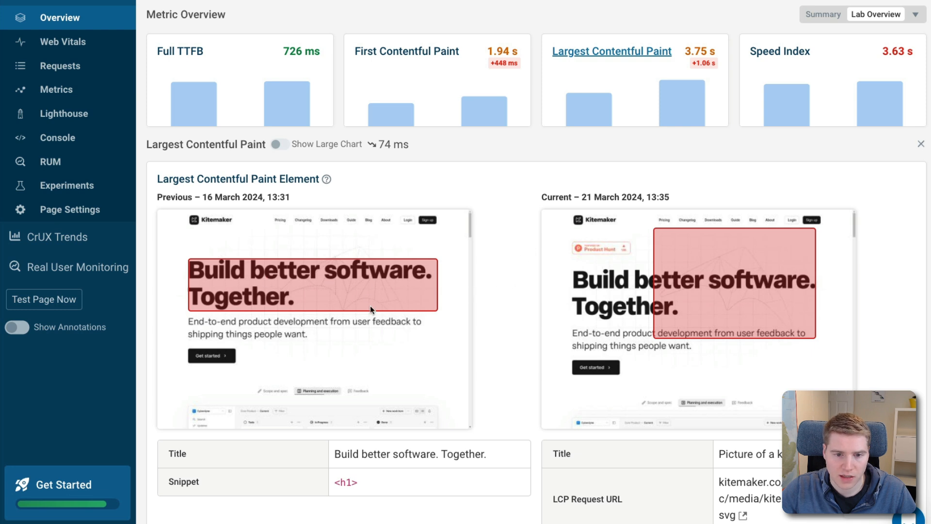
{"action": "mouse_move", "coordinate": [345, 275]}
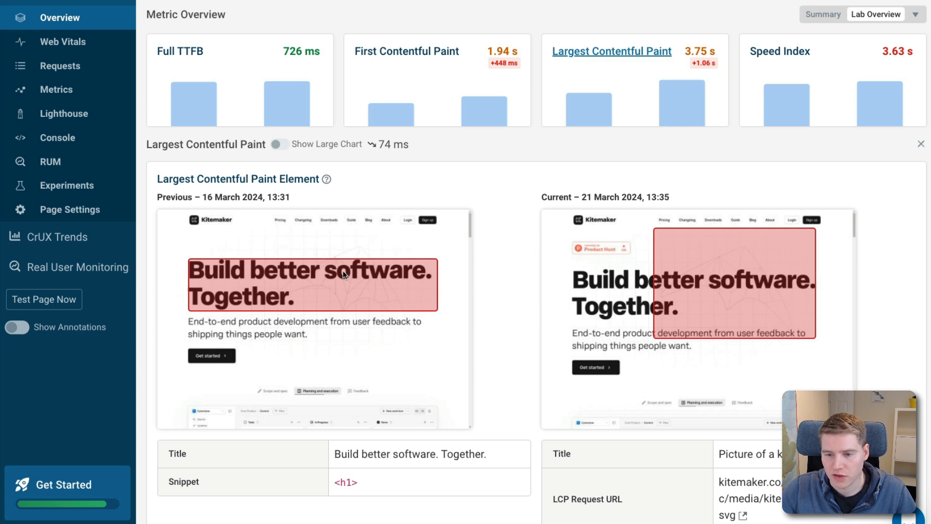
{"action": "mouse_move", "coordinate": [515, 177]}
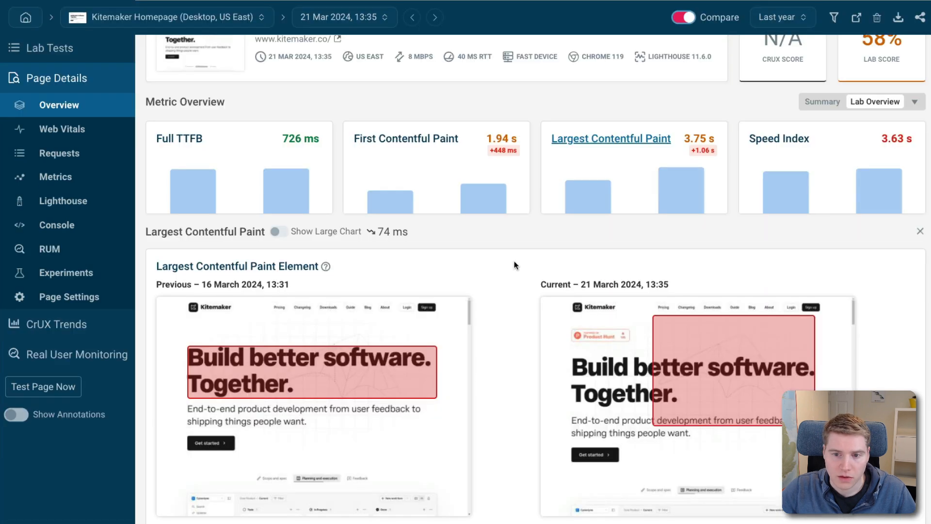
{"action": "mouse_move", "coordinate": [599, 341]}
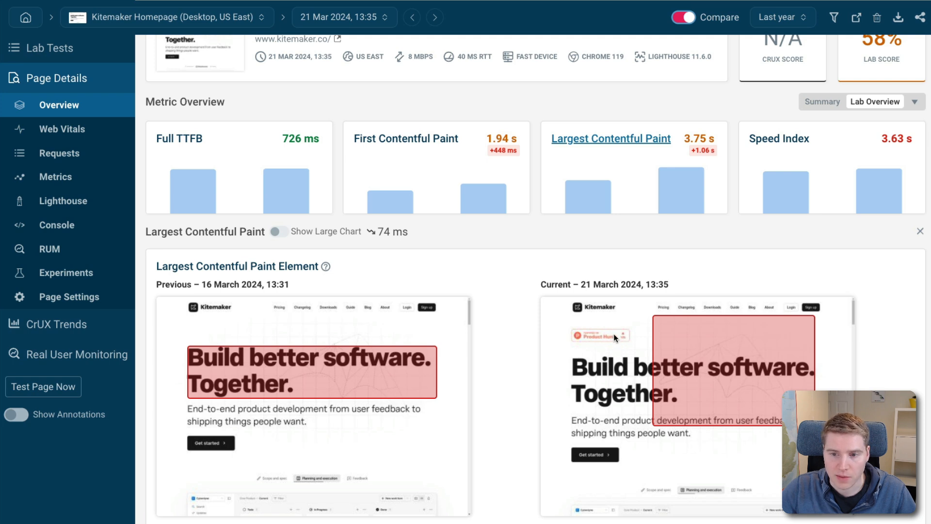
{"action": "mouse_move", "coordinate": [698, 377]}
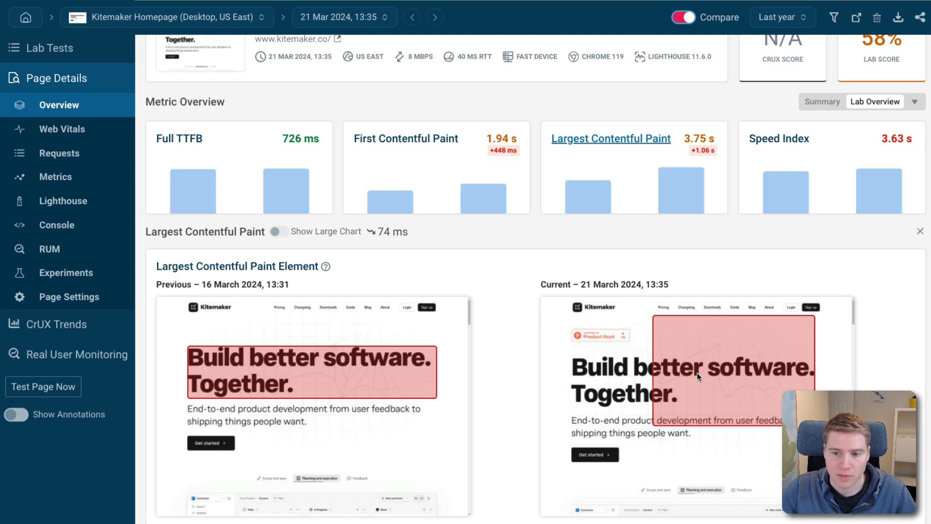
{"action": "mouse_move", "coordinate": [511, 392]}
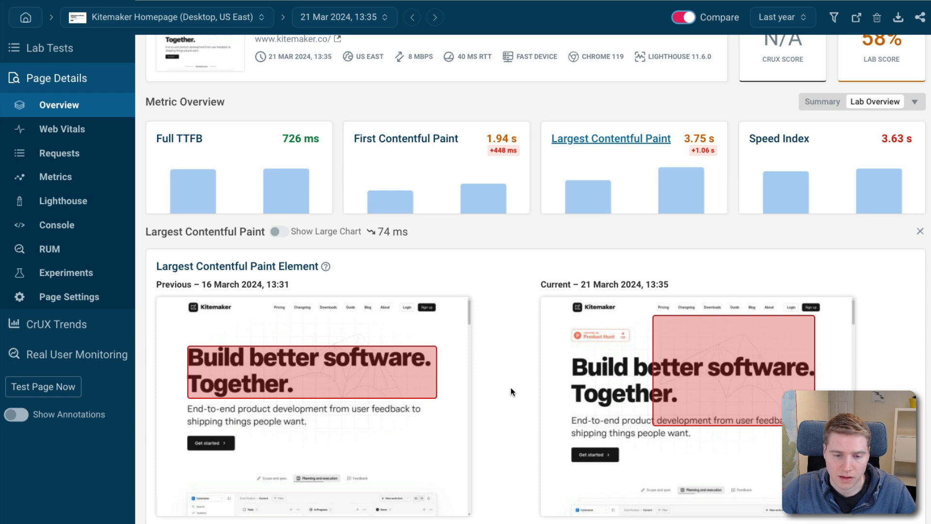
{"action": "mouse_move", "coordinate": [496, 350]}
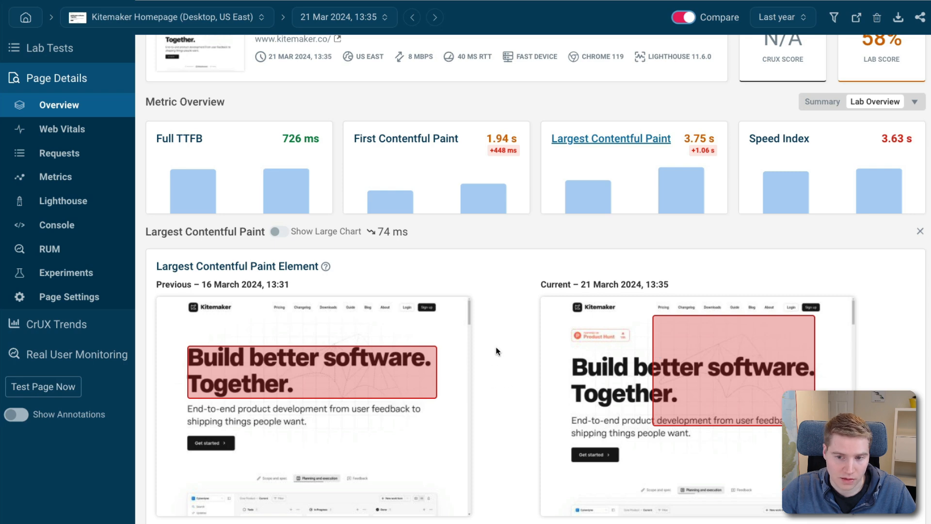
{"action": "scroll", "scroll_direction": "down", "scroll_amount": 3}
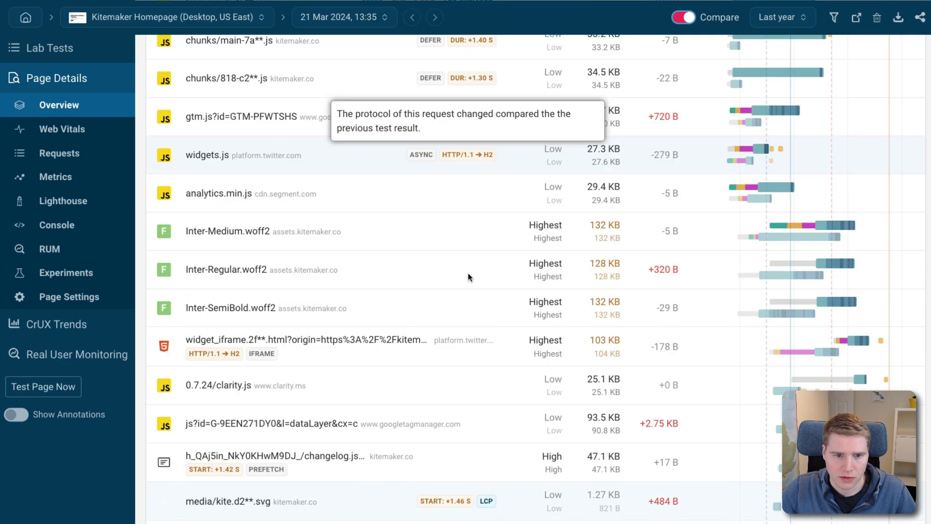
{"action": "scroll", "scroll_direction": "down", "scroll_amount": 3}
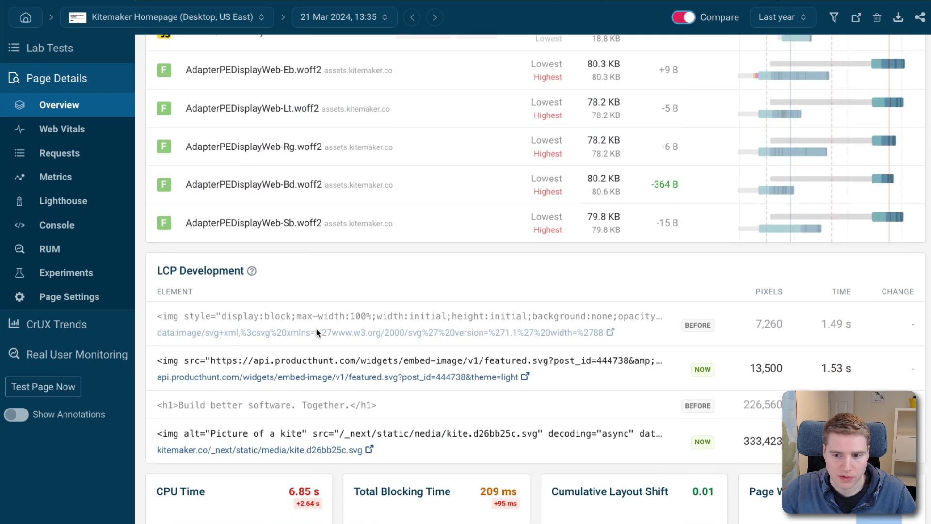
{"action": "scroll", "scroll_direction": "down", "scroll_amount": 3}
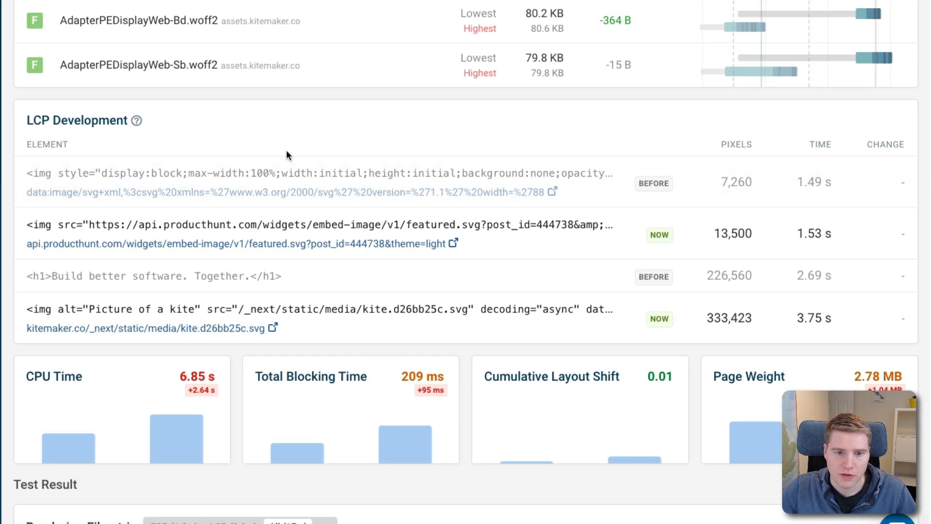
{"action": "mouse_move", "coordinate": [240, 129]}
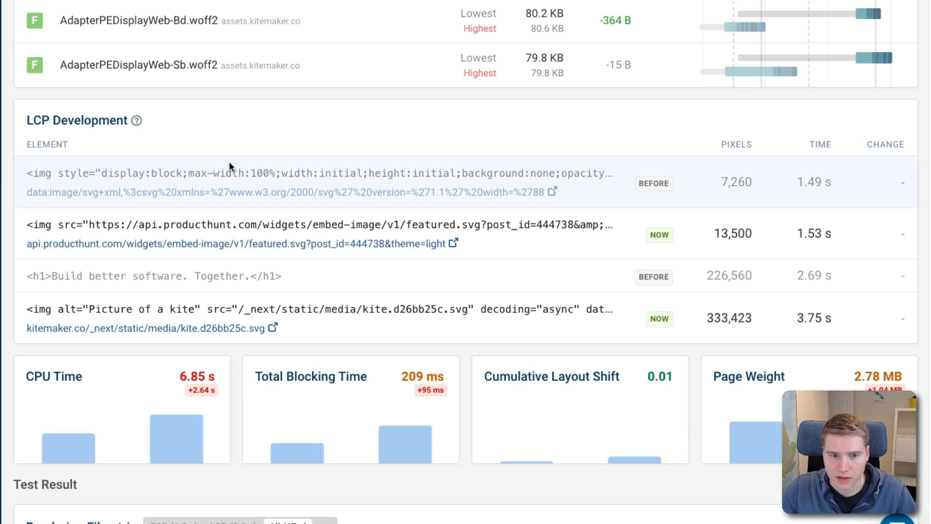
{"action": "left_click_drag", "start_coordinate": [95, 172], "coordinate": [350, 172]}
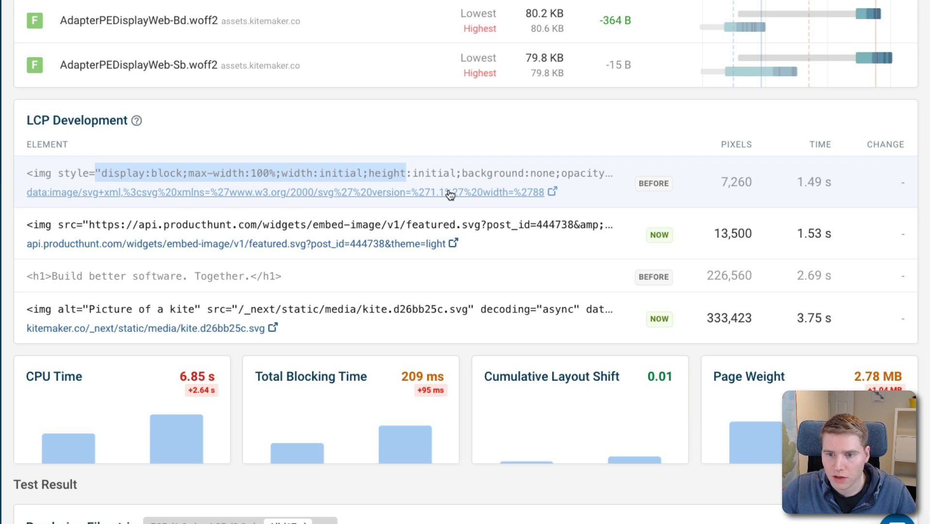
{"action": "mouse_move", "coordinate": [722, 183]}
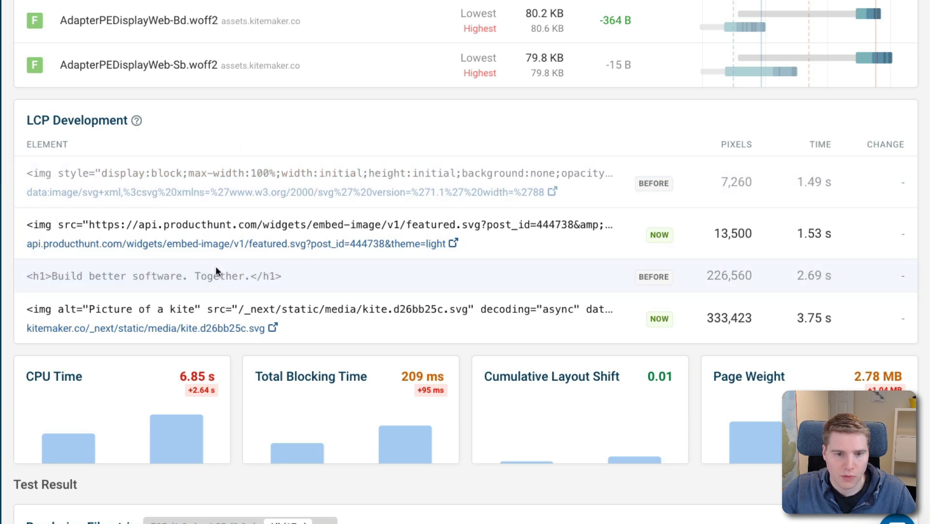
{"action": "left_click_drag", "start_coordinate": [87, 225], "coordinate": [404, 225]}
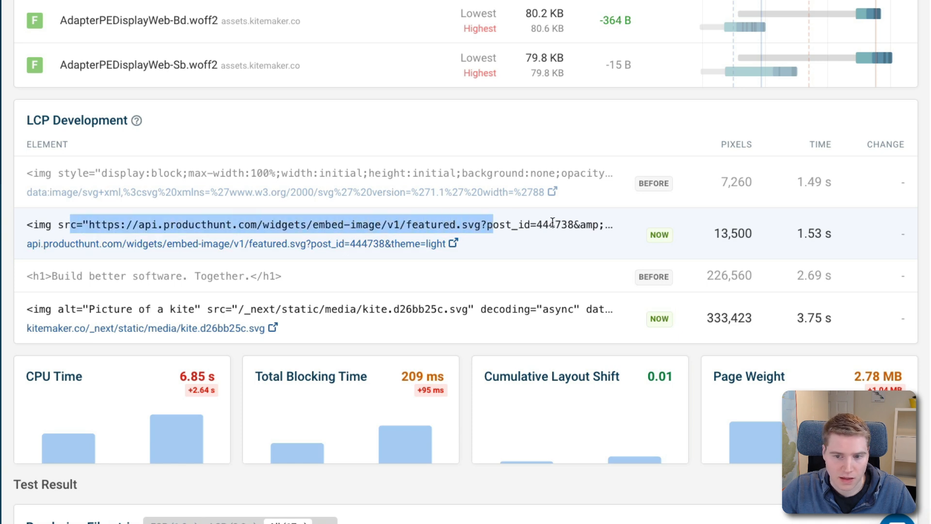
{"action": "mouse_move", "coordinate": [550, 217]}
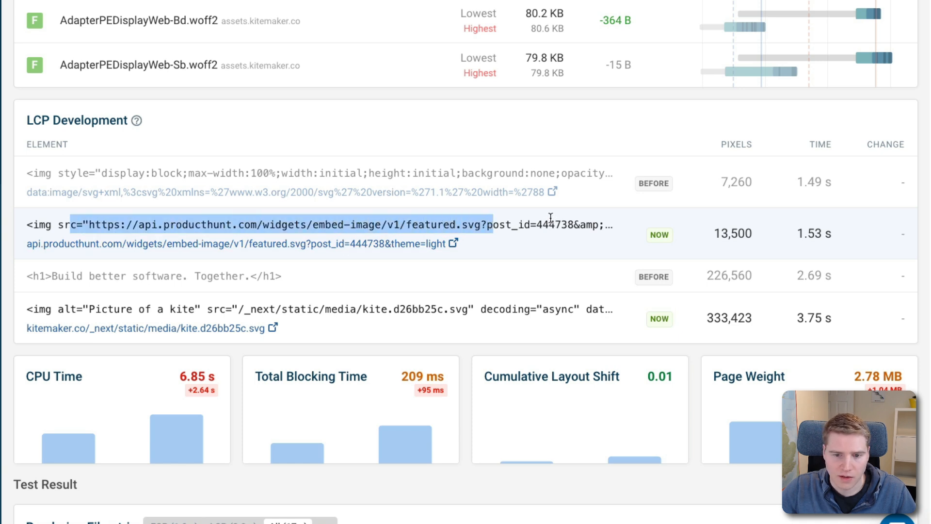
{"action": "double_click", "coordinate": [417, 310]}
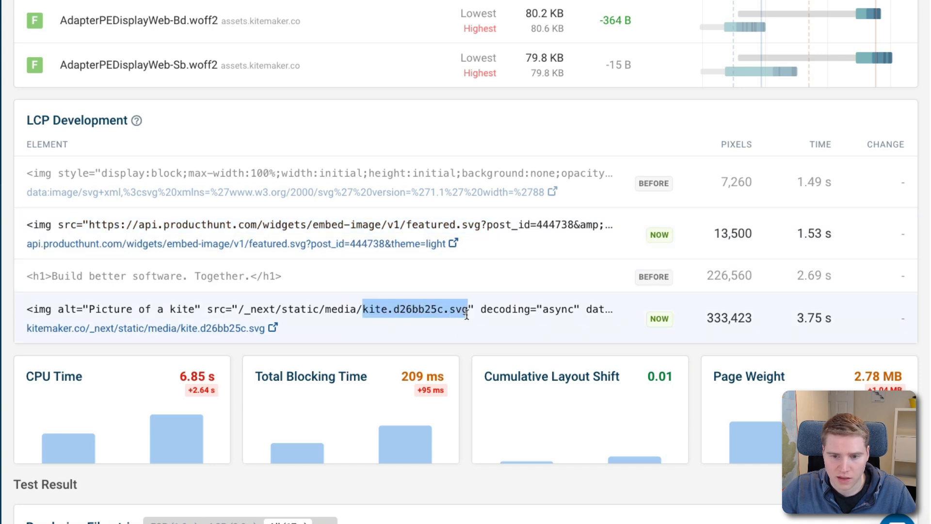
{"action": "mouse_move", "coordinate": [489, 289]}
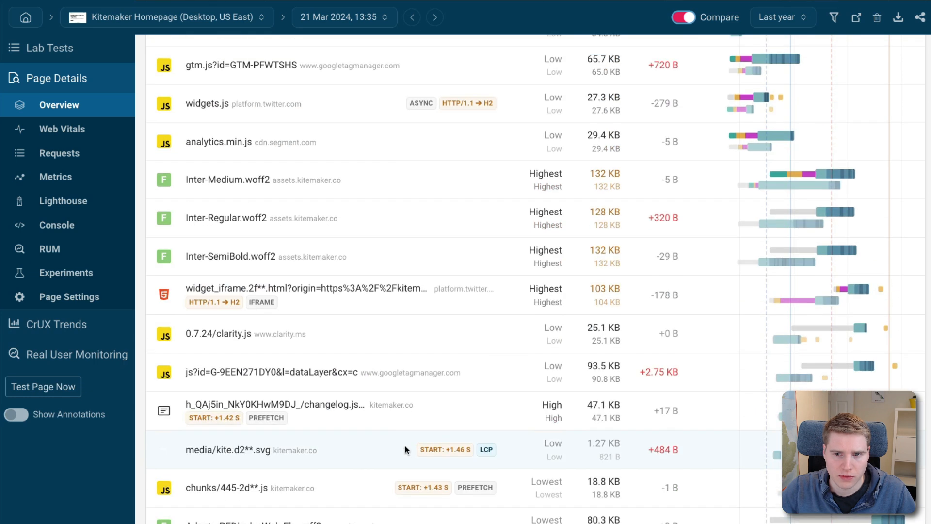
- Highlight the kite SVG's current file name kite.d26bb25c.svg in the request Summary
{"action": "scroll", "scroll_direction": "down", "scroll_amount": 3}
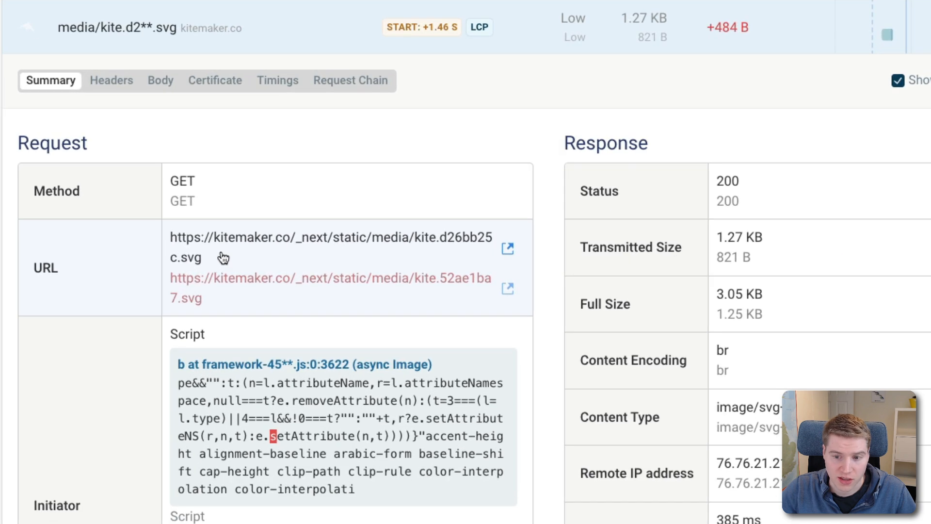
{"action": "mouse_move", "coordinate": [438, 248]}
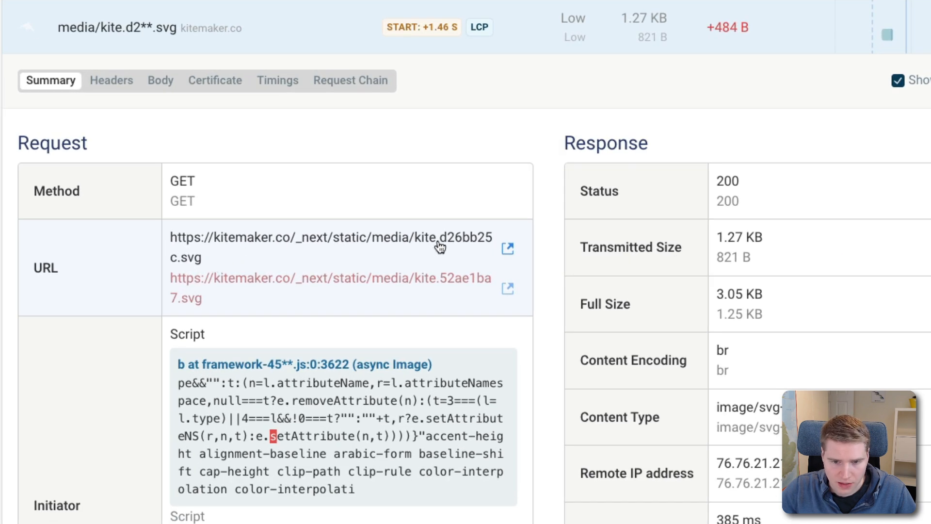
{"action": "double_click", "coordinate": [452, 237]}
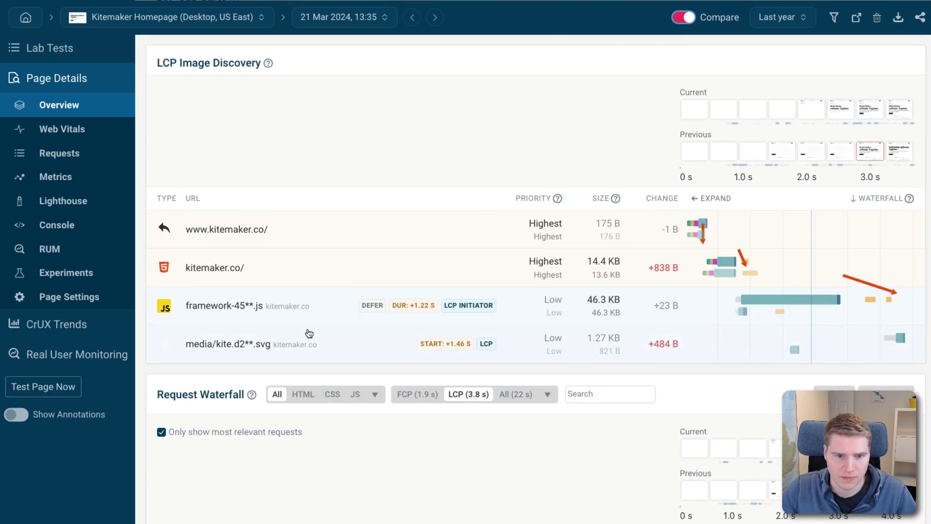
- Preview the kite SVG body: kite drawing for 21 March, broken image for 16 March
{"action": "left_click", "coordinate": [236, 344]}
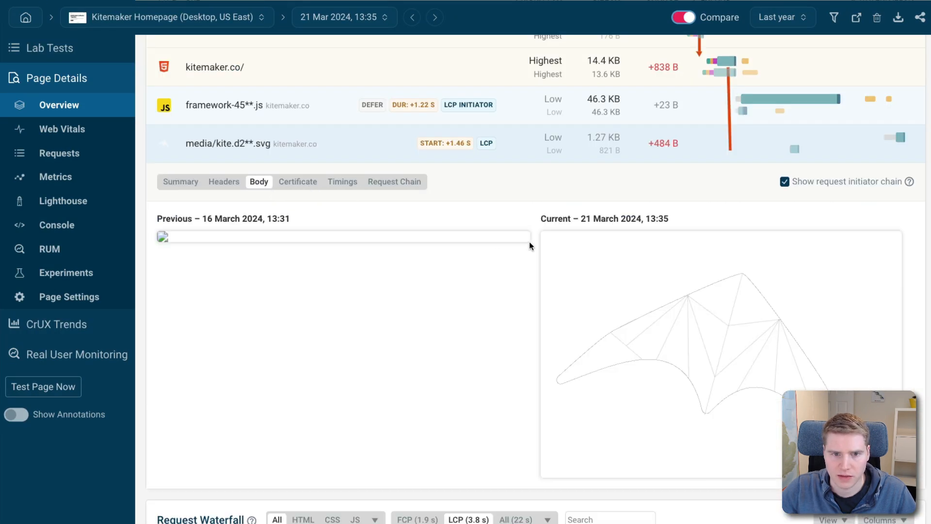
{"action": "mouse_move", "coordinate": [292, 243]}
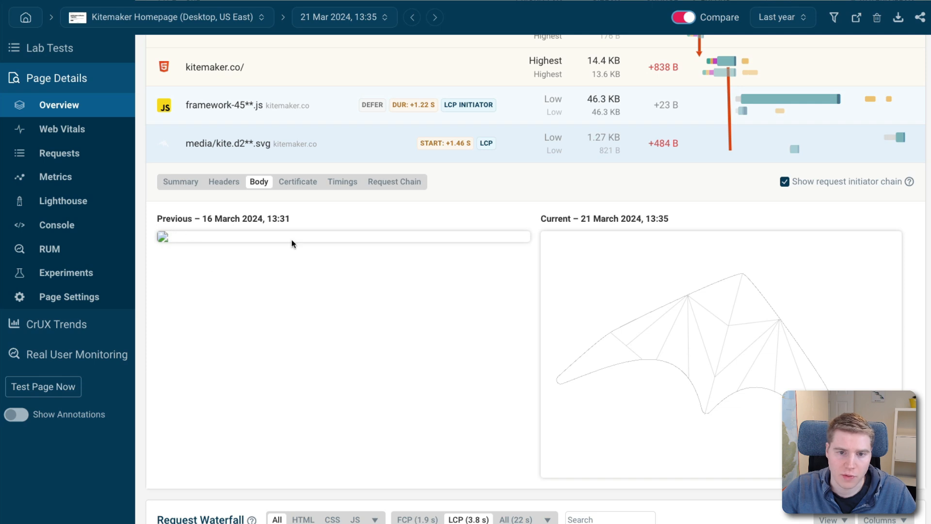
{"action": "mouse_move", "coordinate": [264, 284]}
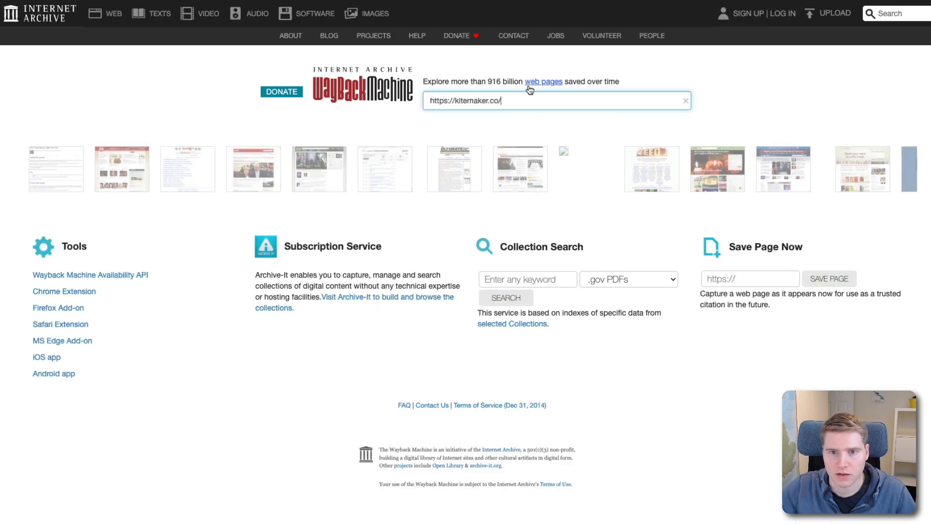
- Look up kitemaker.co on the Wayback Machine and open the 10 February 2024 capture
{"action": "key", "text": "Enter"}
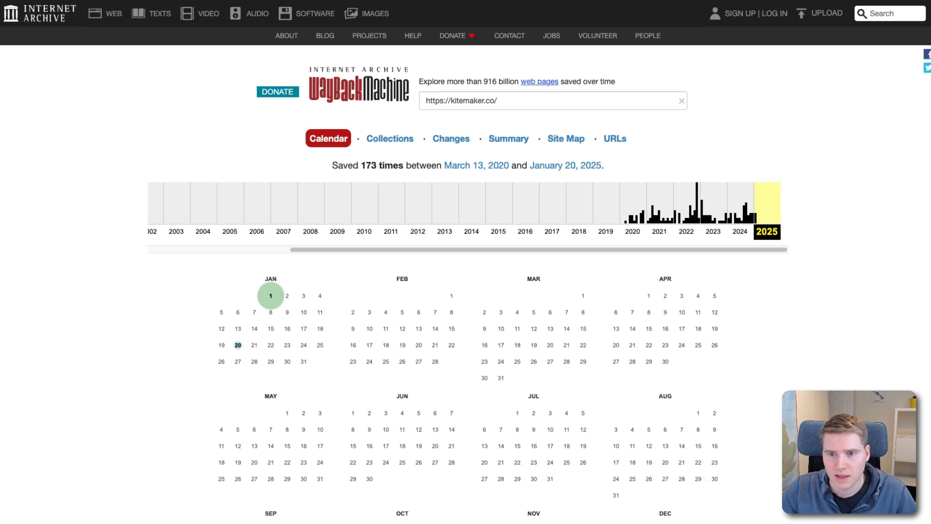
{"action": "left_click", "coordinate": [739, 213]}
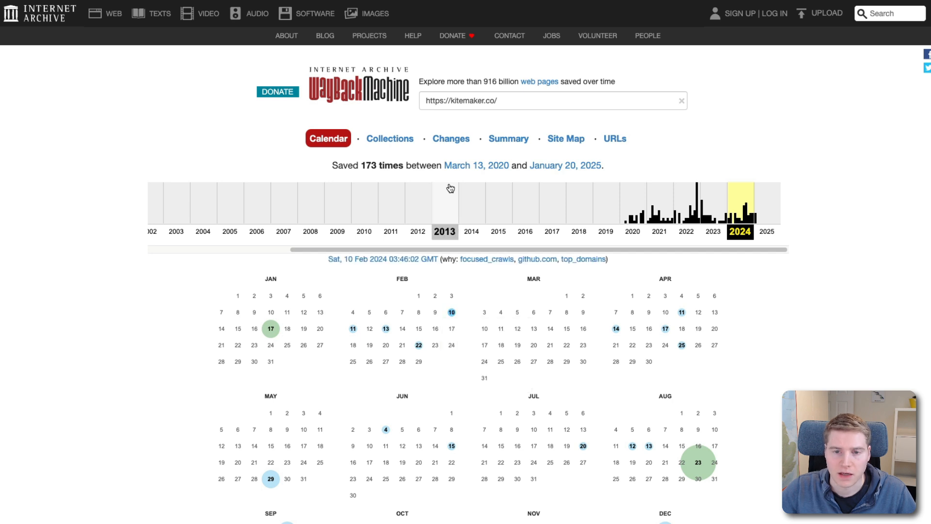
{"action": "mouse_move", "coordinate": [449, 187]}
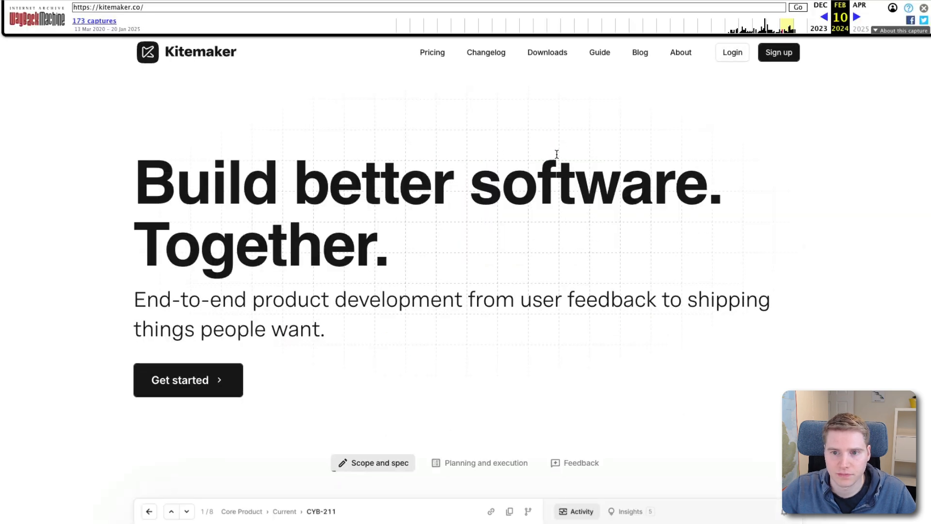
- Open Chrome DevTools on the live kitemaker.co homepage to view its HTML markup
{"action": "key", "text": "F12"}
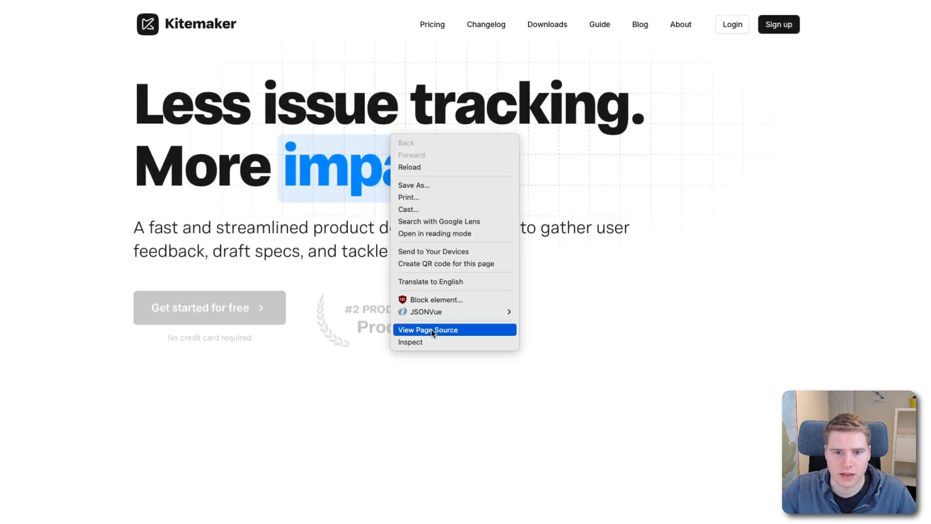
{"action": "left_click", "coordinate": [410, 342]}
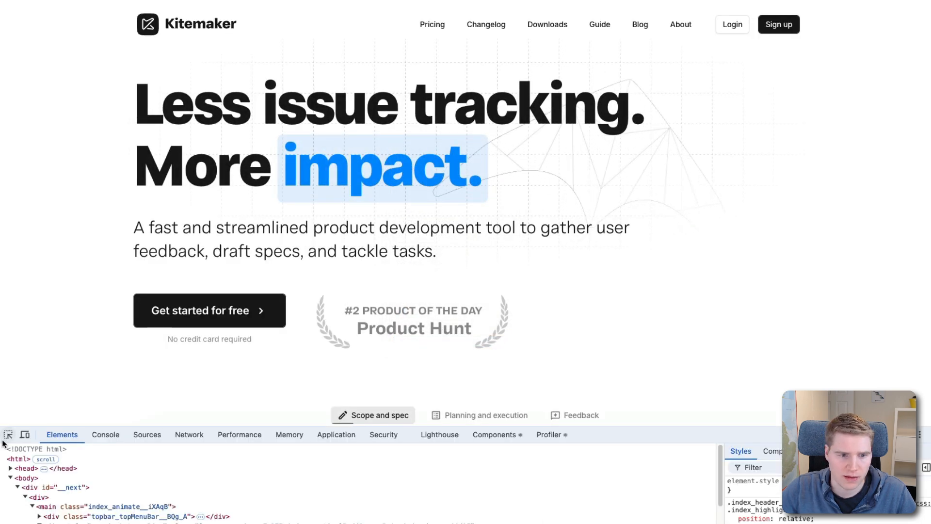
{"action": "mouse_move", "coordinate": [692, 209]}
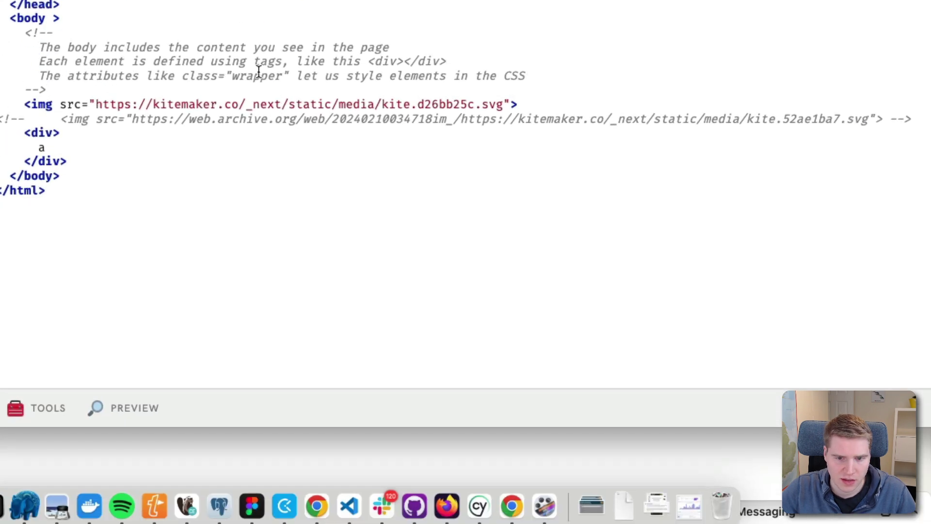
{"action": "mouse_move", "coordinate": [312, 101]}
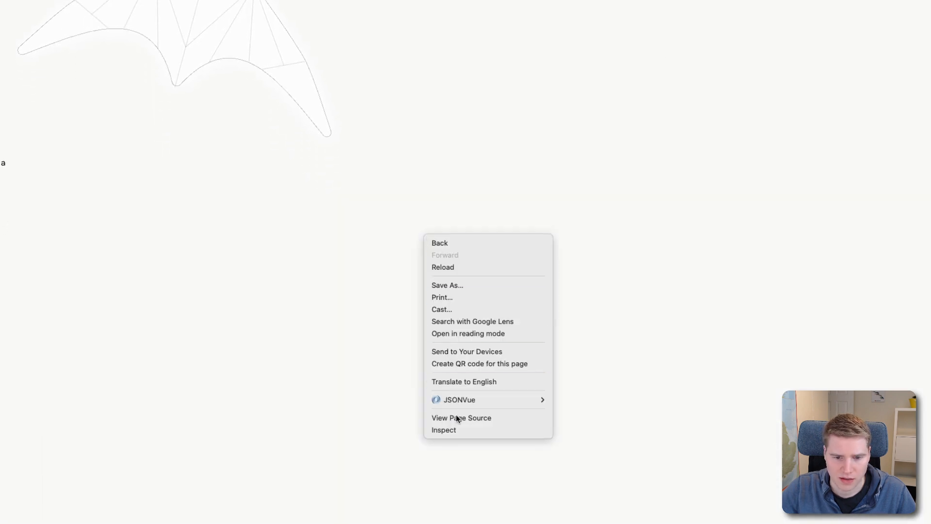
- Inspect the Glitch kite test page and read its 0.54 s local LCP from the img
{"action": "left_click", "coordinate": [443, 429]}
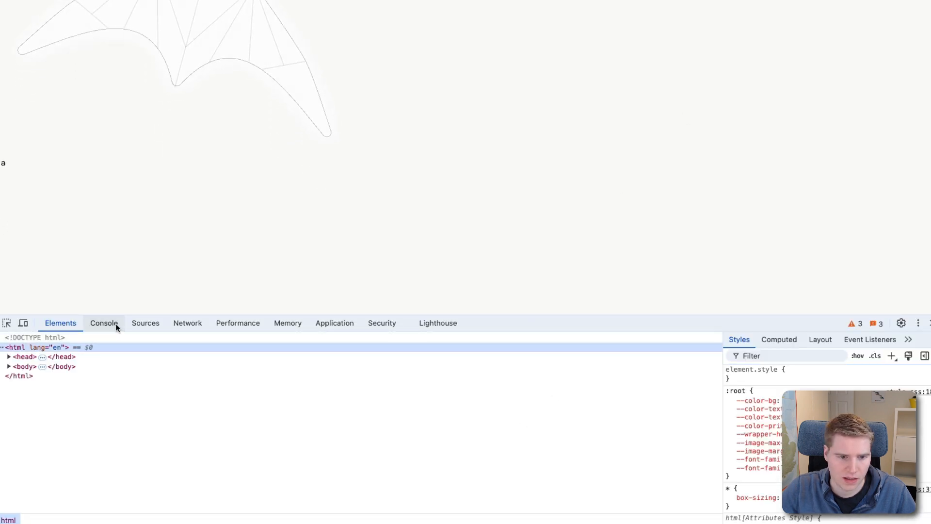
{"action": "left_click", "coordinate": [237, 323]}
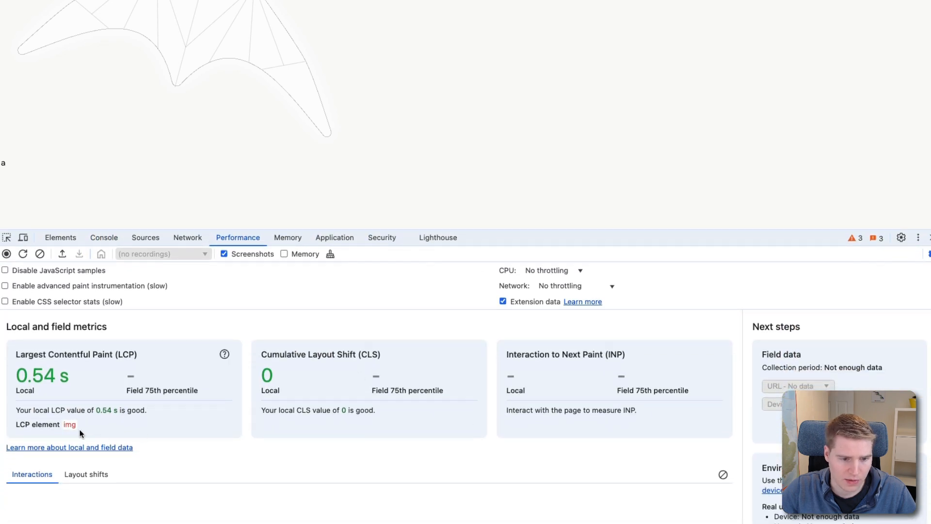
{"action": "mouse_move", "coordinate": [68, 425]}
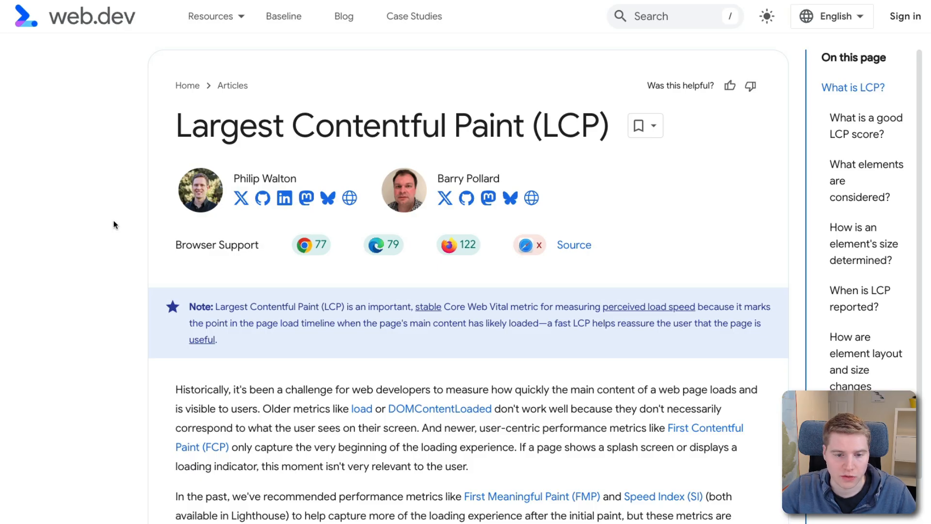
- Scroll through the web.dev 'Largest Contentful Paint (LCP)' article
{"action": "scroll", "scroll_direction": "down", "scroll_amount": 3}
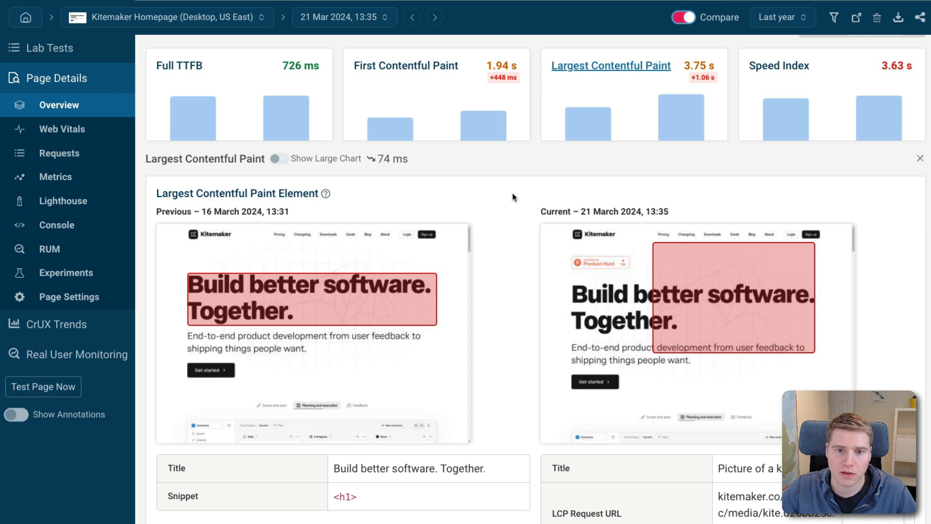
{"action": "mouse_move", "coordinate": [536, 189]}
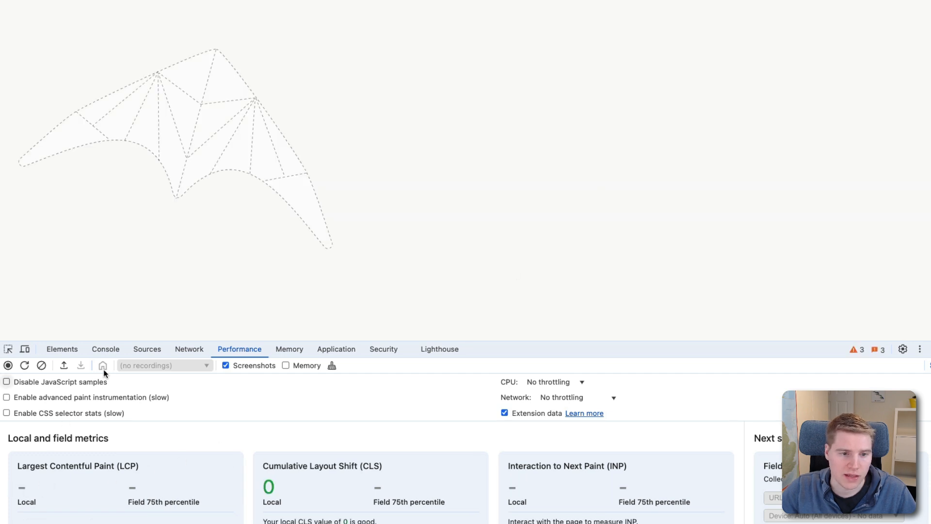
- Review the logged web-vitals: FCP 1397.5 and TTFB 258.7, with no LCP entry
{"action": "left_click", "coordinate": [105, 348]}
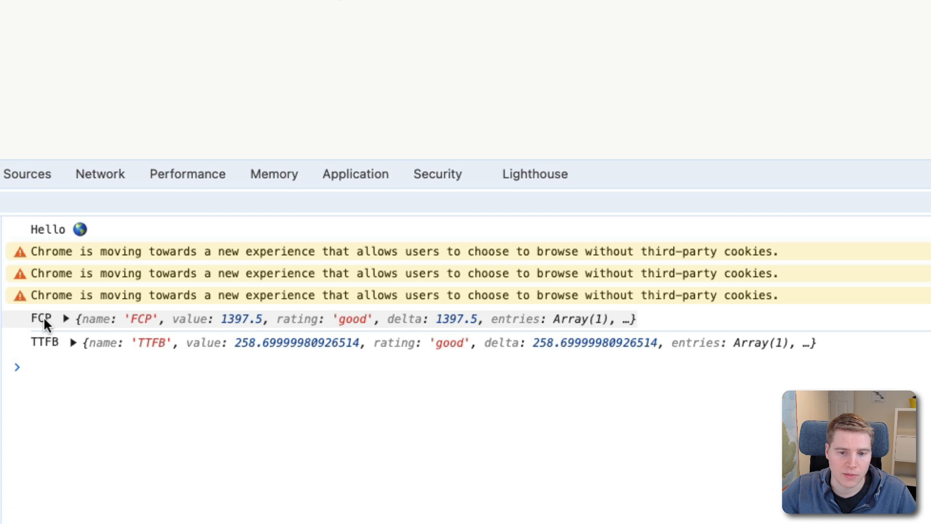
{"action": "left_click", "coordinate": [29, 368]}
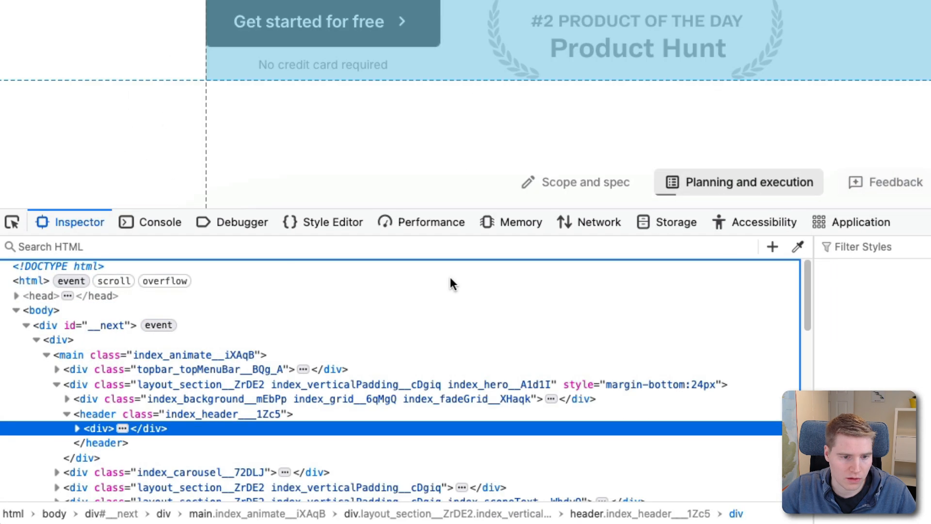
- Log a 446 ms LCP via PerformanceObserver, then view the hero h1's opacity-0 fade-in styles
{"action": "left_click", "coordinate": [160, 222]}
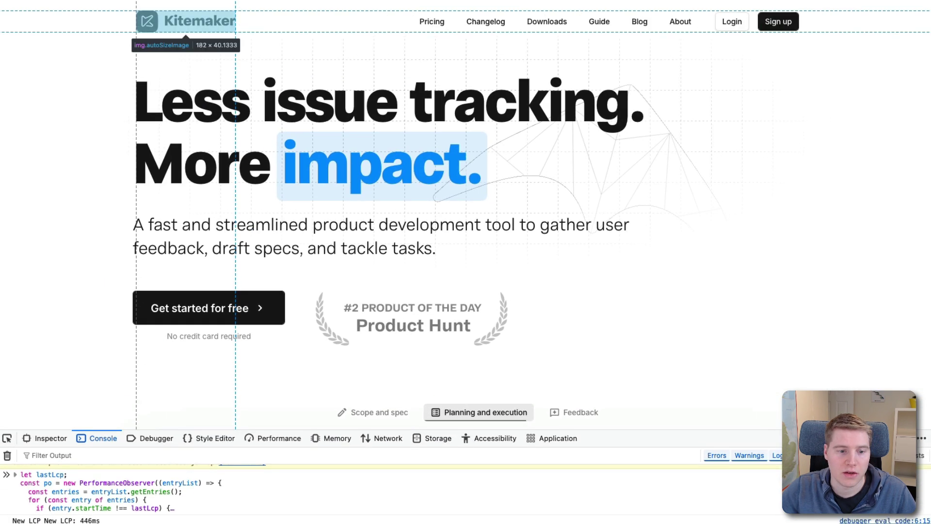
{"action": "left_click", "coordinate": [580, 412]}
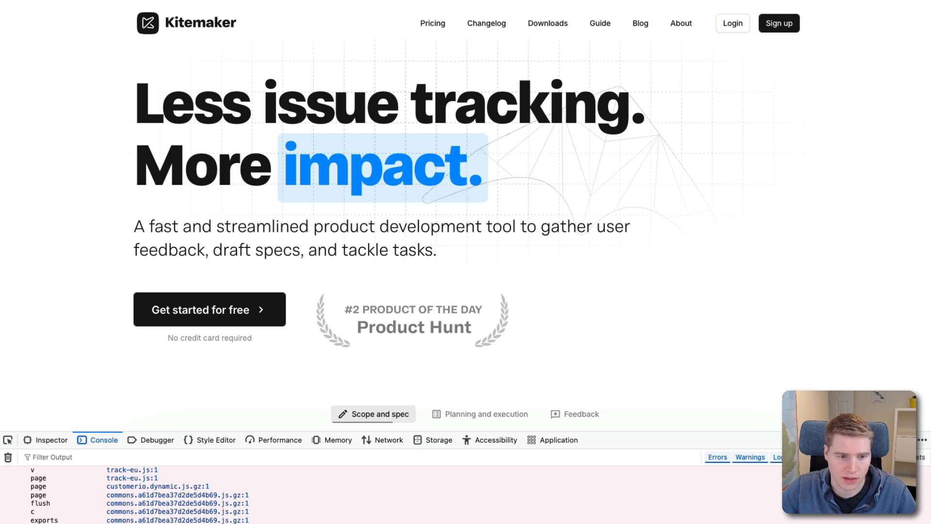
{"action": "left_click", "coordinate": [43, 438]}
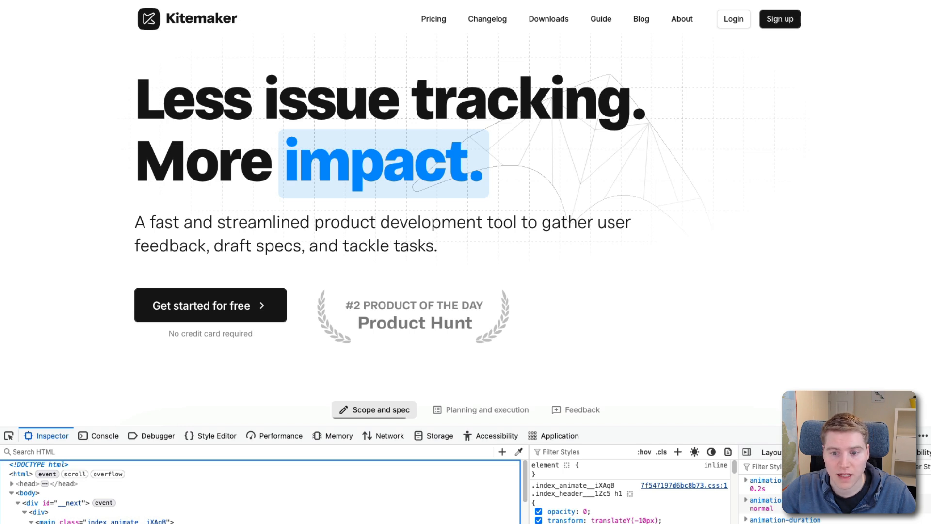
{"action": "left_click", "coordinate": [486, 410]}
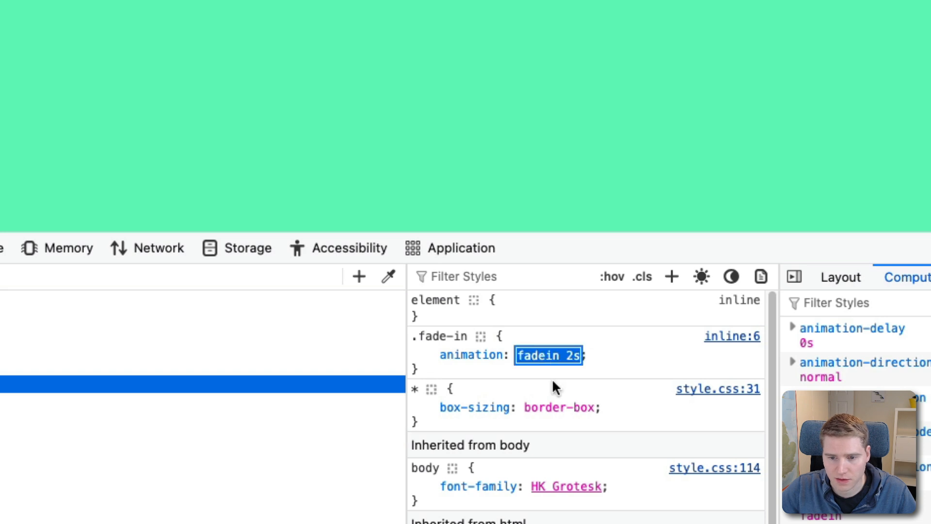
- Edit the .fade-in animation, then expand the logged ~670 ms LCP entry and its entries array
{"action": "left_click", "coordinate": [519, 355]}
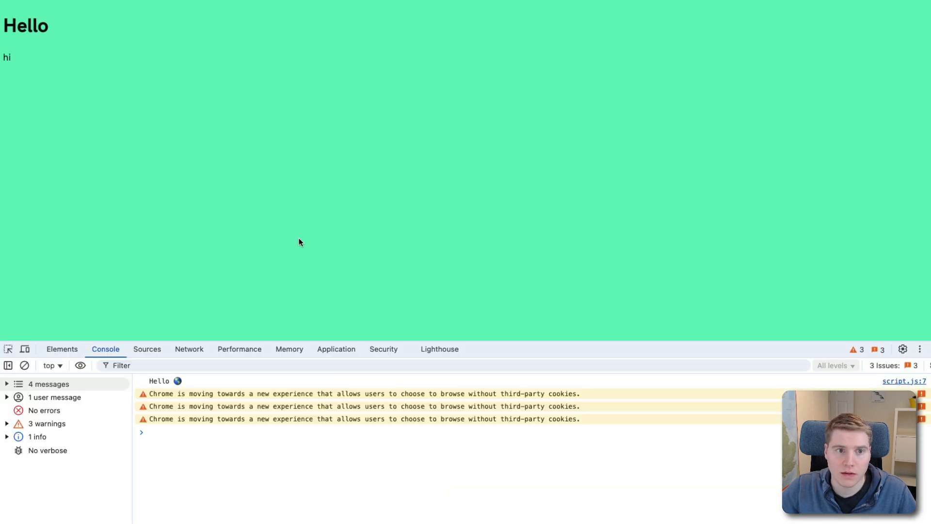
{"action": "mouse_move", "coordinate": [357, 173]}
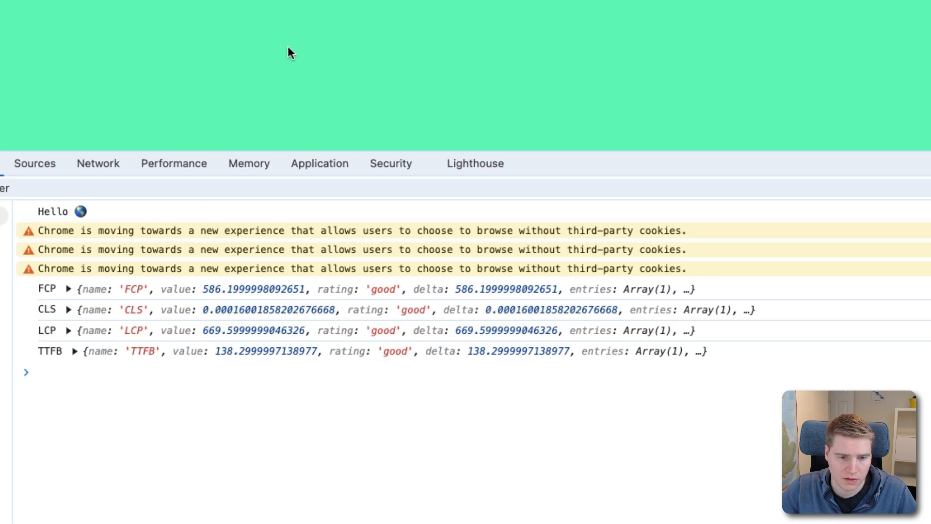
{"action": "left_click", "coordinate": [71, 331]}
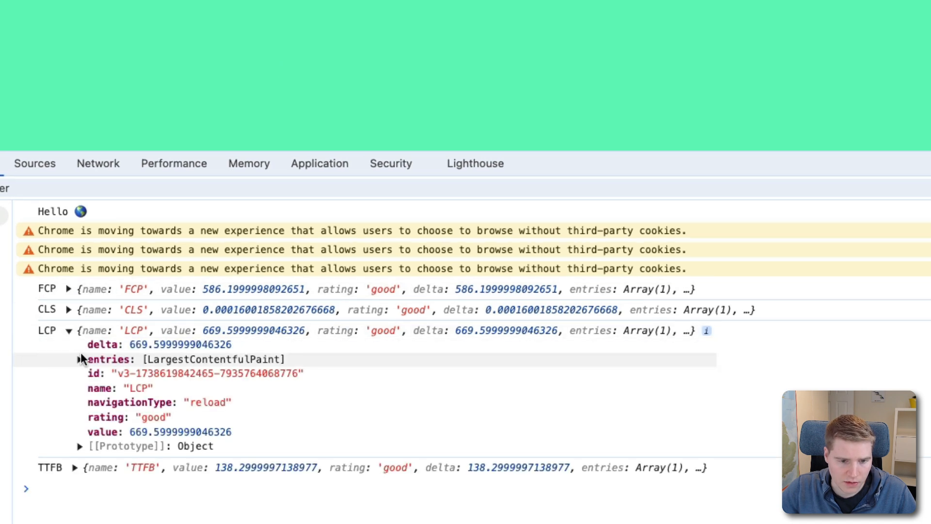
{"action": "left_click", "coordinate": [82, 359]}
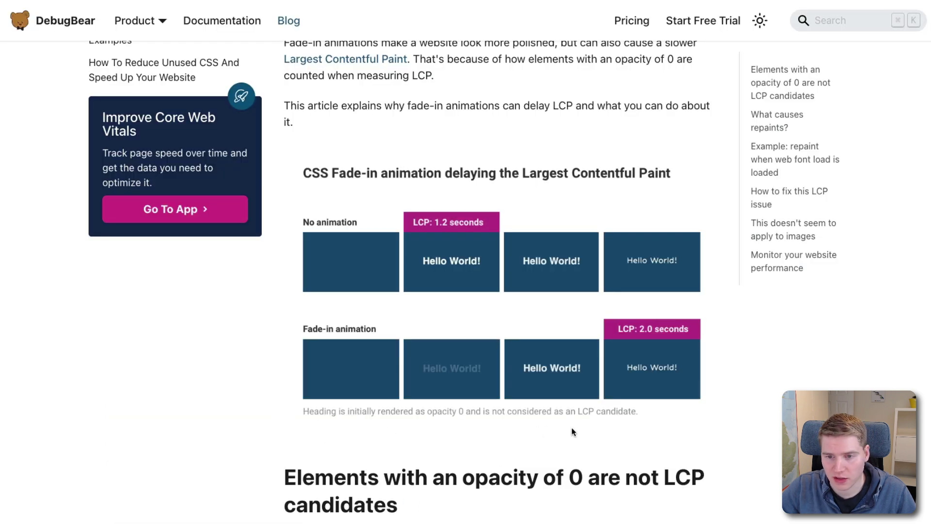
{"action": "mouse_move", "coordinate": [624, 429]}
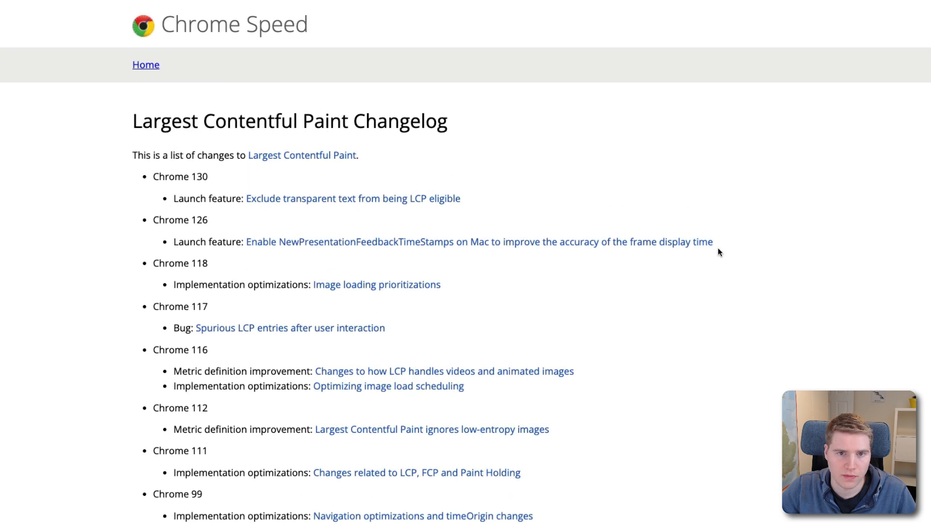
{"action": "mouse_move", "coordinate": [131, 257]}
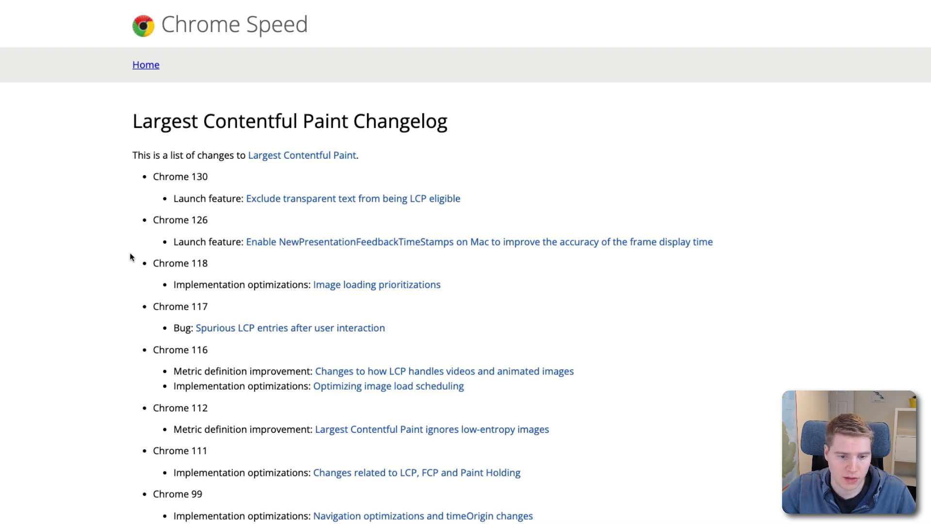
{"action": "mouse_move", "coordinate": [172, 176]}
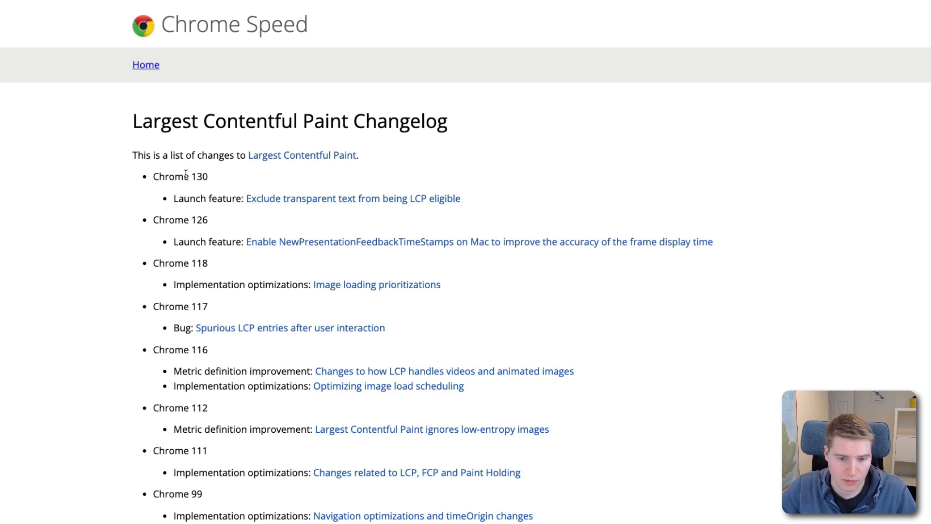
- Locate and highlight the Chrome 86 changelog entry about ignoring paints with opacity 0
{"action": "double_click", "coordinate": [517, 371]}
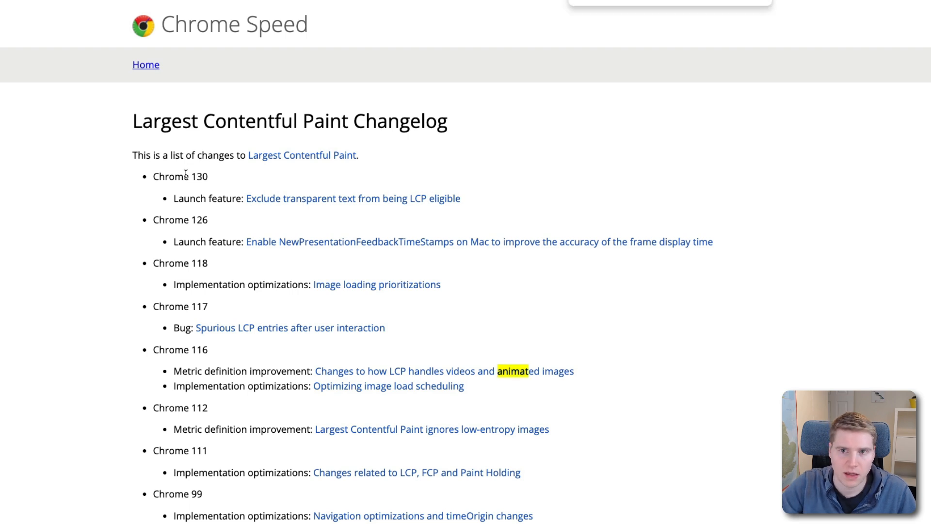
{"action": "scroll", "scroll_direction": "down", "scroll_amount": 3}
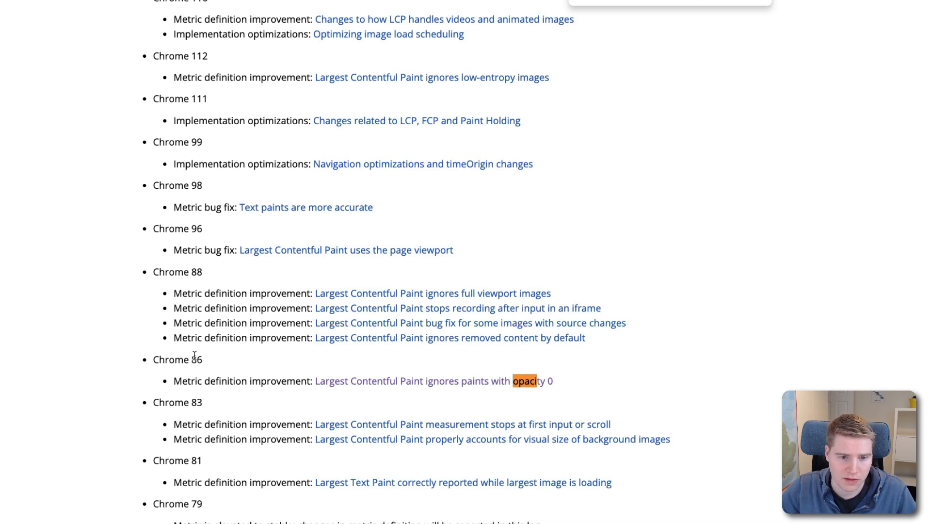
{"action": "double_click", "coordinate": [172, 359]}
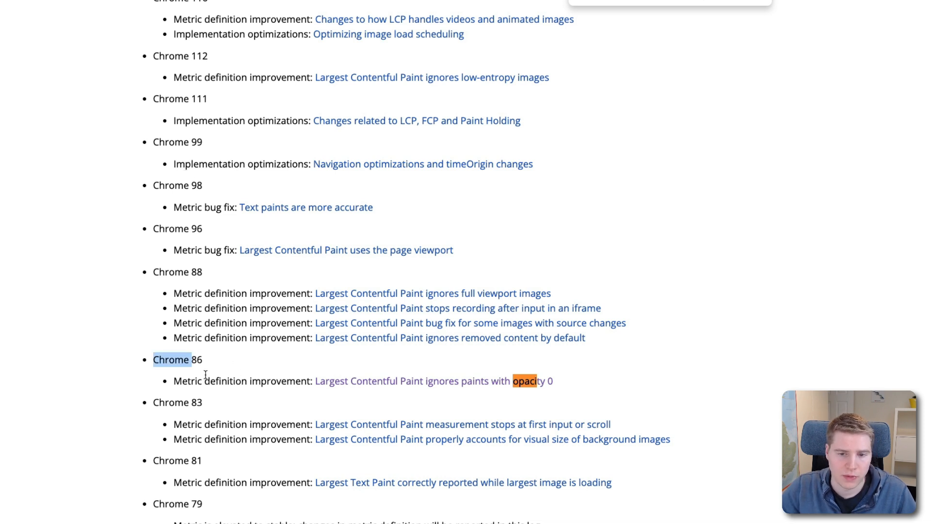
{"action": "mouse_move", "coordinate": [250, 397]}
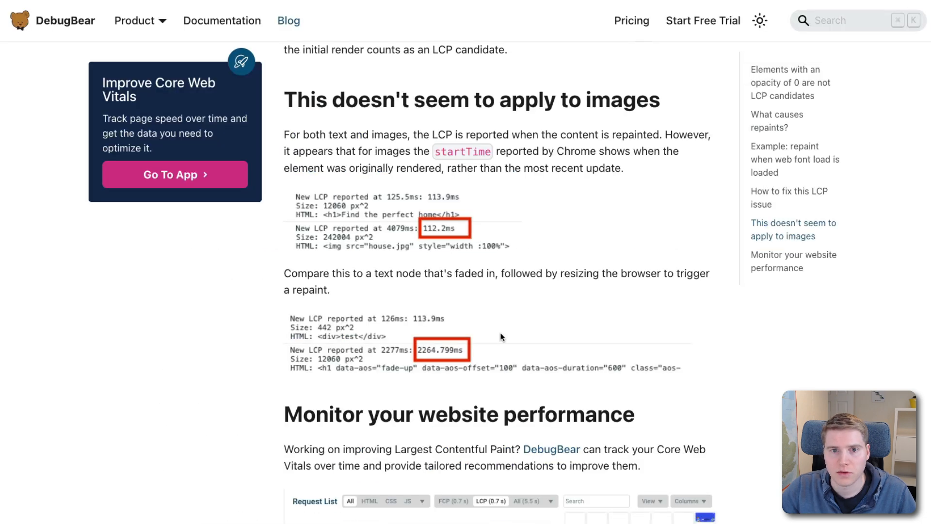
{"action": "mouse_move", "coordinate": [464, 325]}
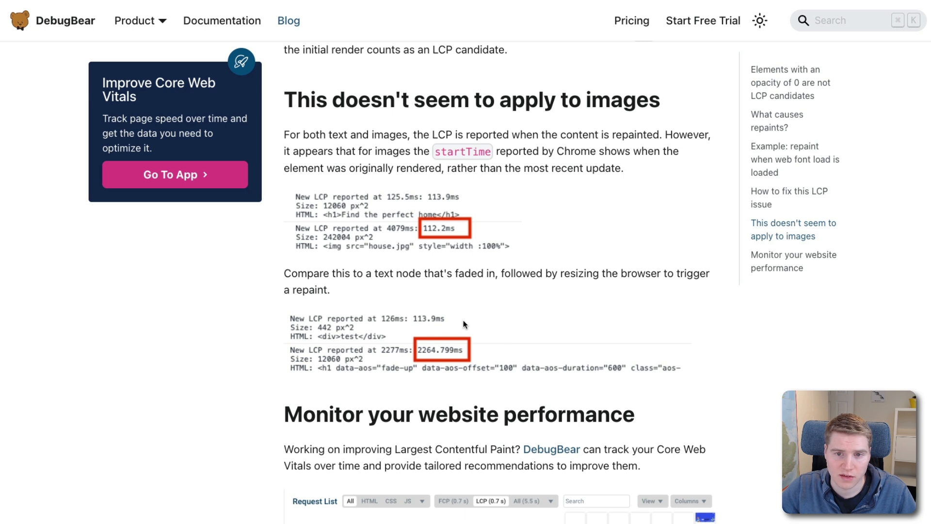
{"action": "mouse_move", "coordinate": [466, 314]}
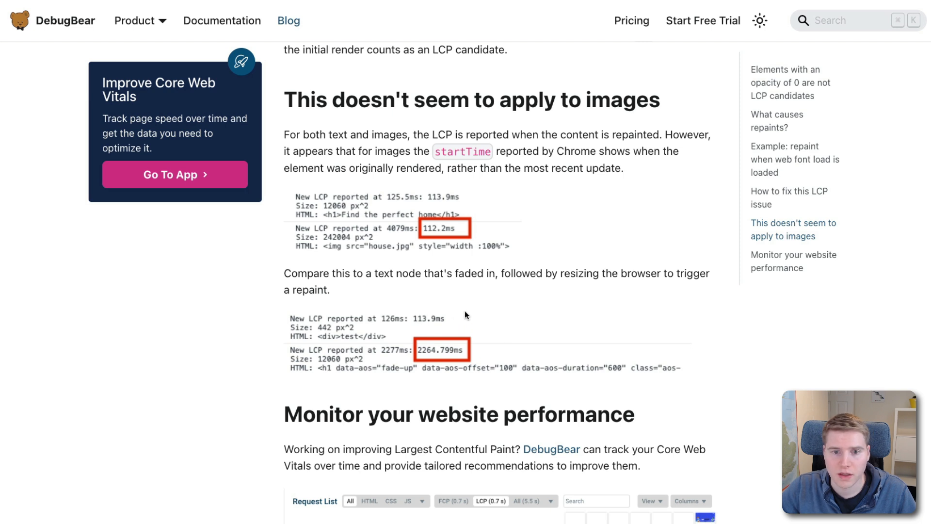